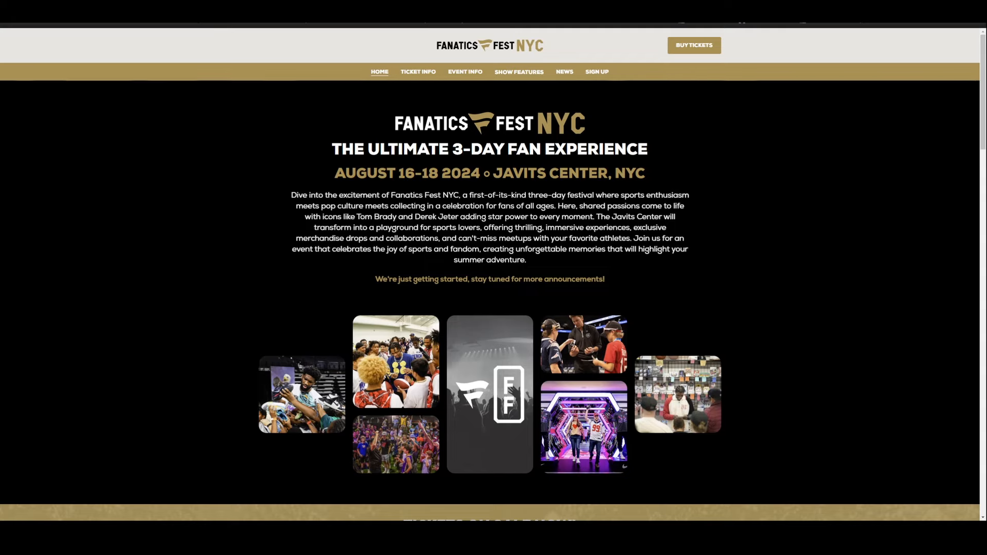
Step: Open the ticket purchase window listing VIP, 3-day, adult and kids options
left_click(693, 45)
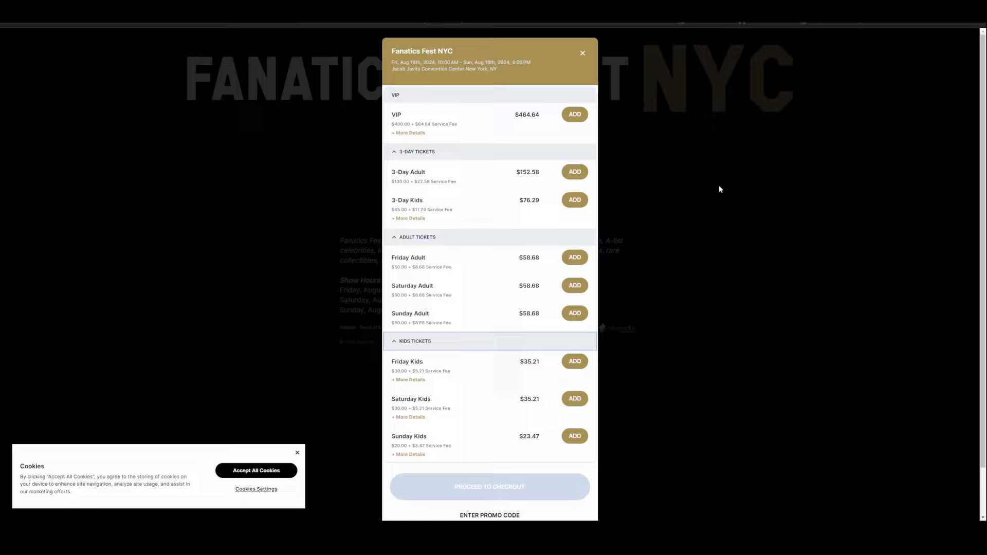